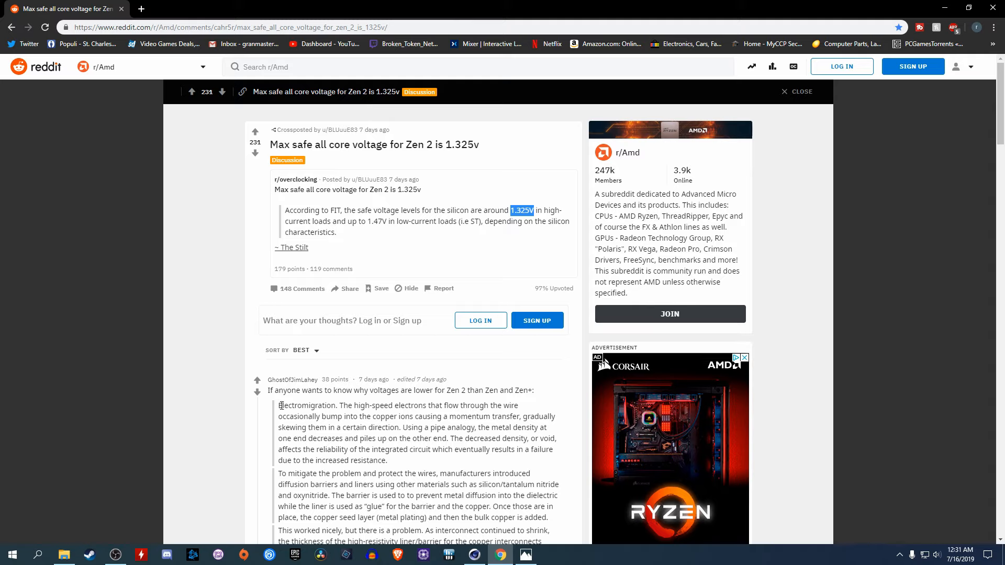
# Highlight the 1.325V high-current figure, then select the 1.47V low-current figure in the post.
pyautogui.doubleClick(292, 406)
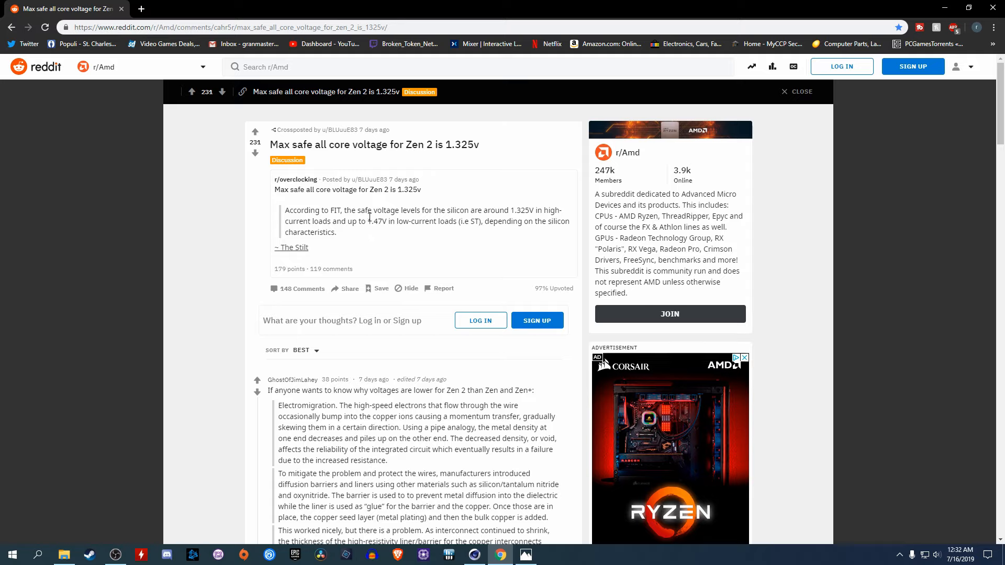
pyautogui.moveTo(368, 220); pyautogui.dragTo(449, 221)
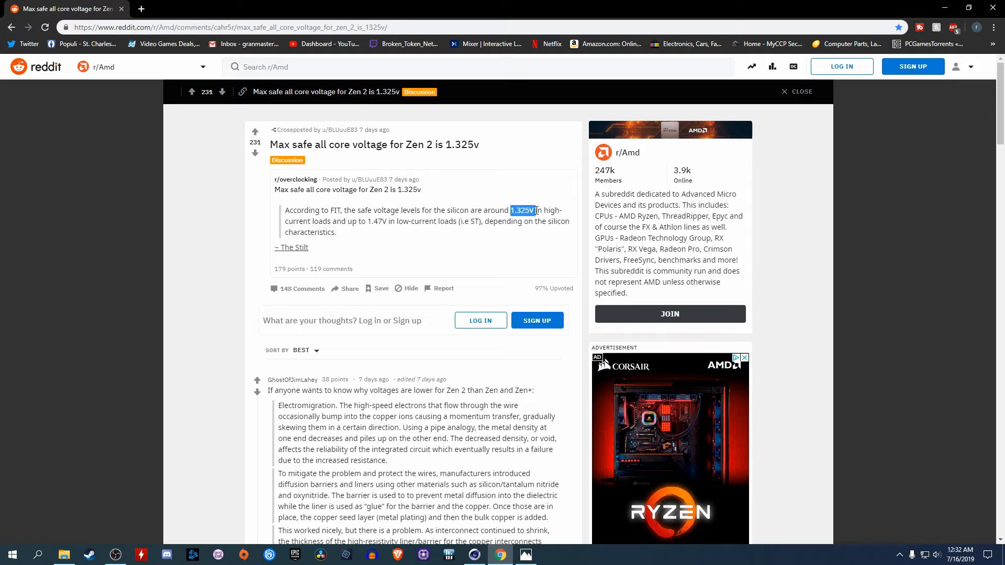
pyautogui.doubleClick(375, 221)
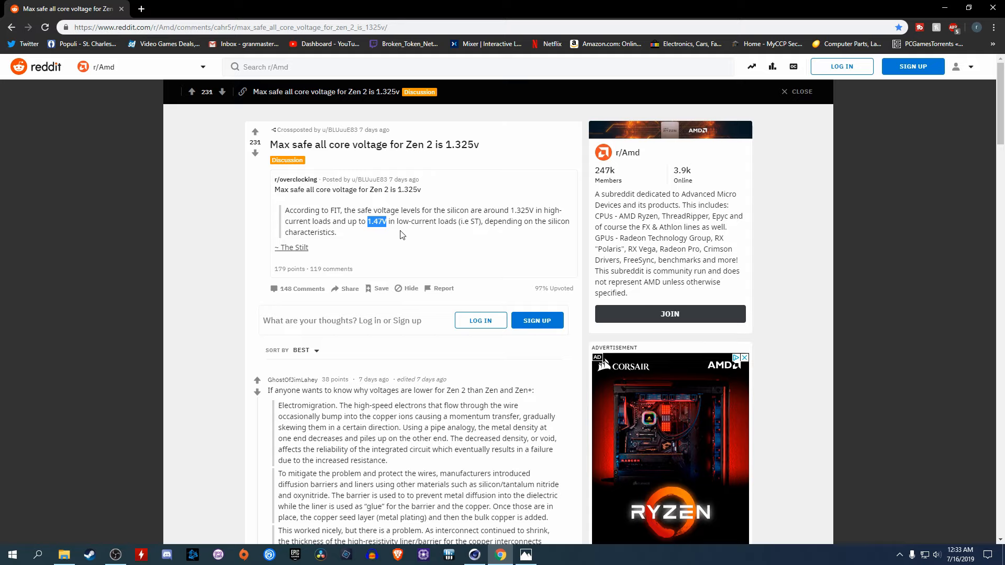
pyautogui.moveTo(514, 208)
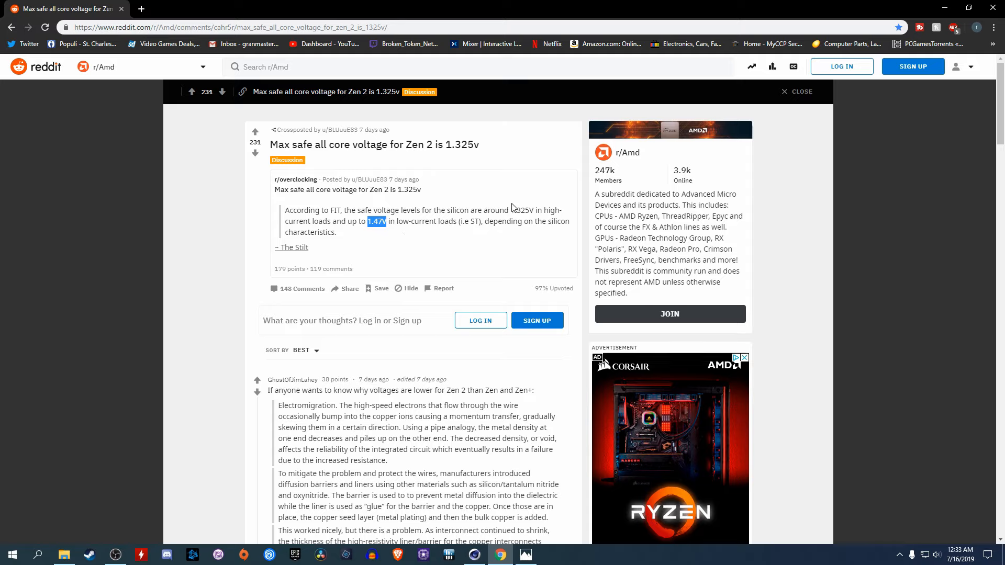
# Reselect the 1.325V high-current safe voltage value in the quoted paragraph.
pyautogui.doubleClick(520, 211)
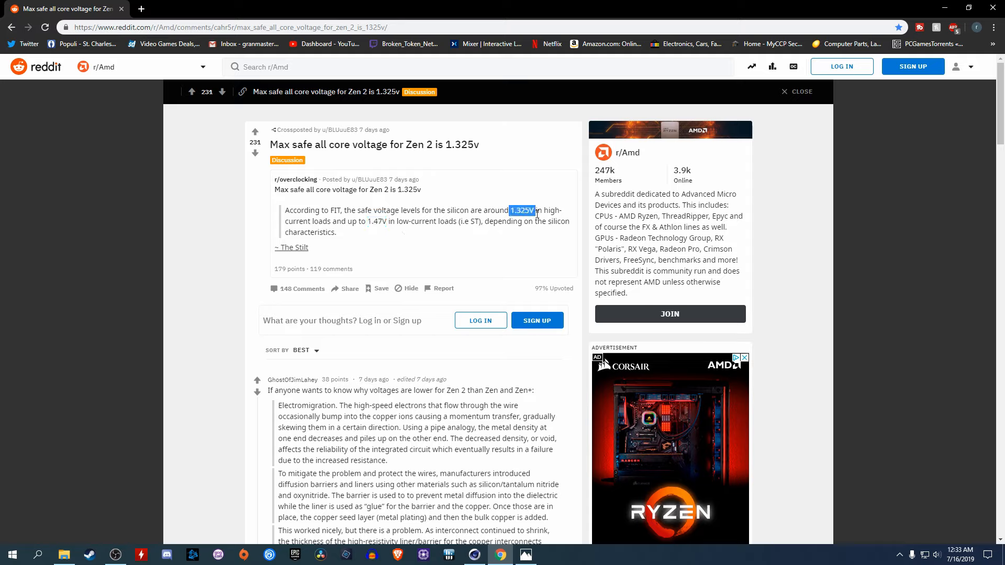
pyautogui.moveTo(536, 233)
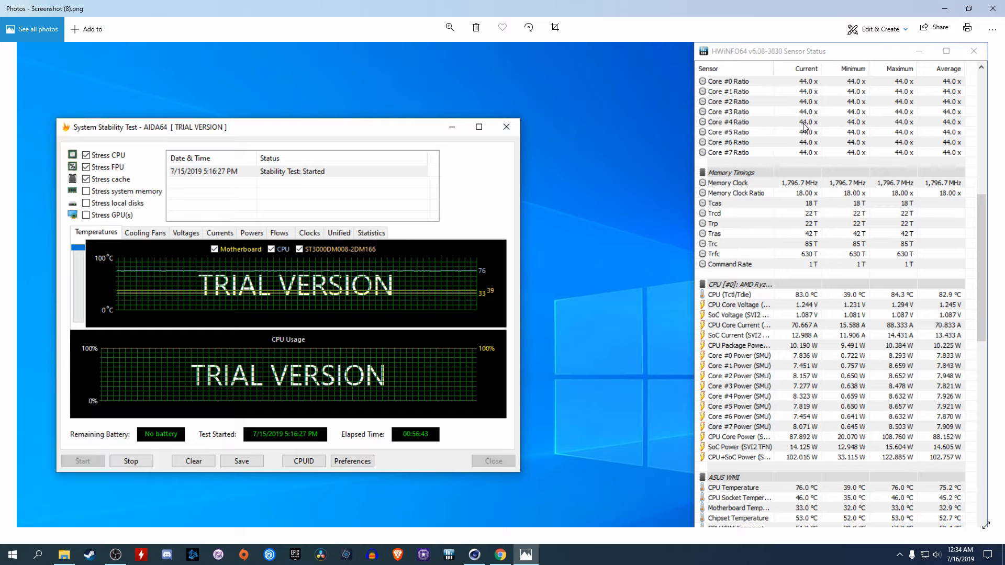
pyautogui.moveTo(800, 303)
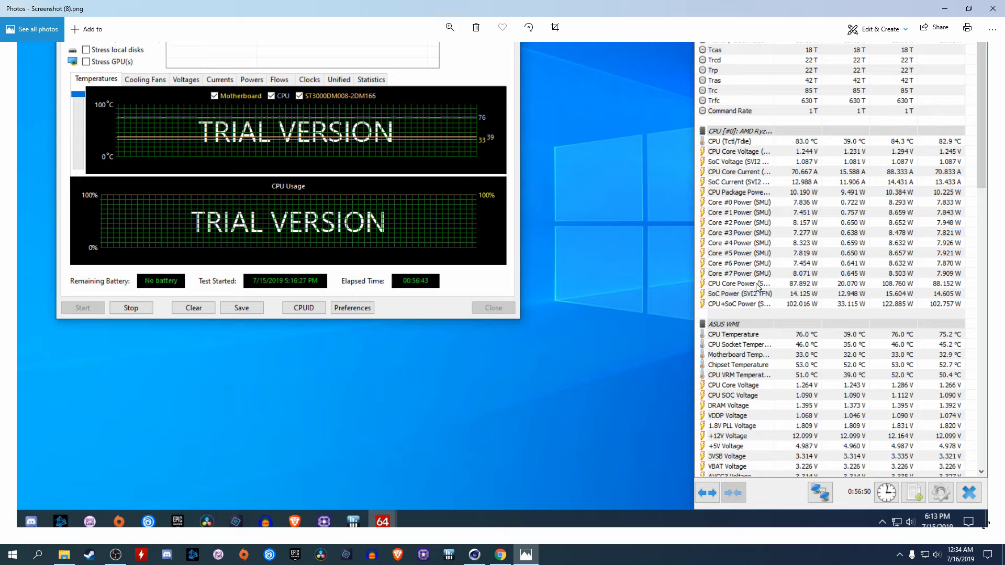
pyautogui.moveTo(755, 332)
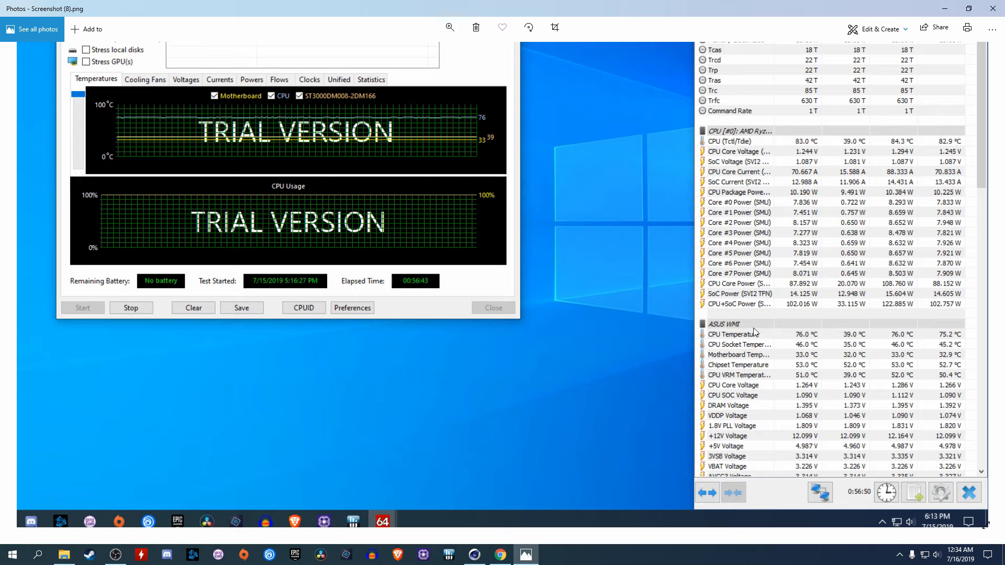
pyautogui.moveTo(808, 334)
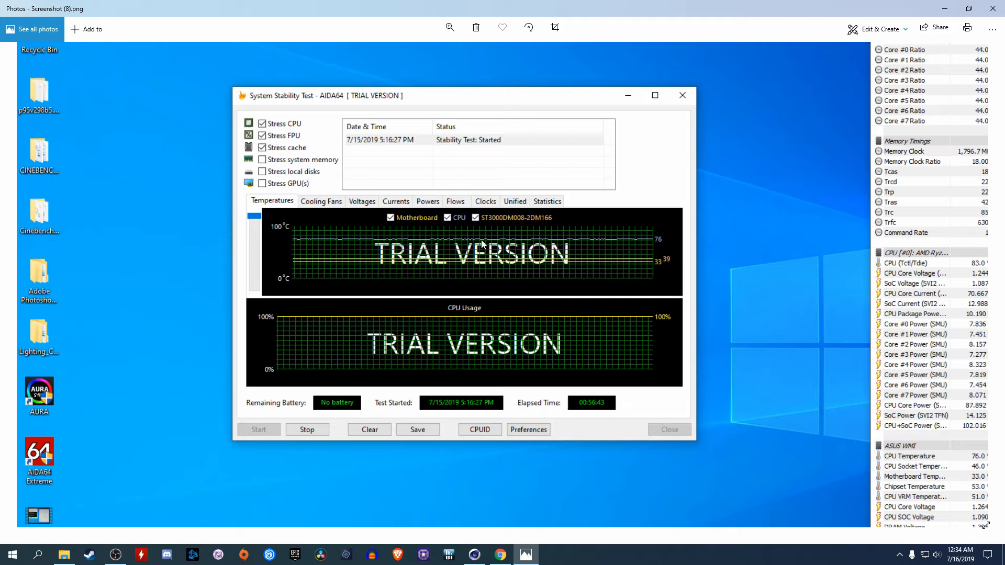
pyautogui.moveTo(588, 253)
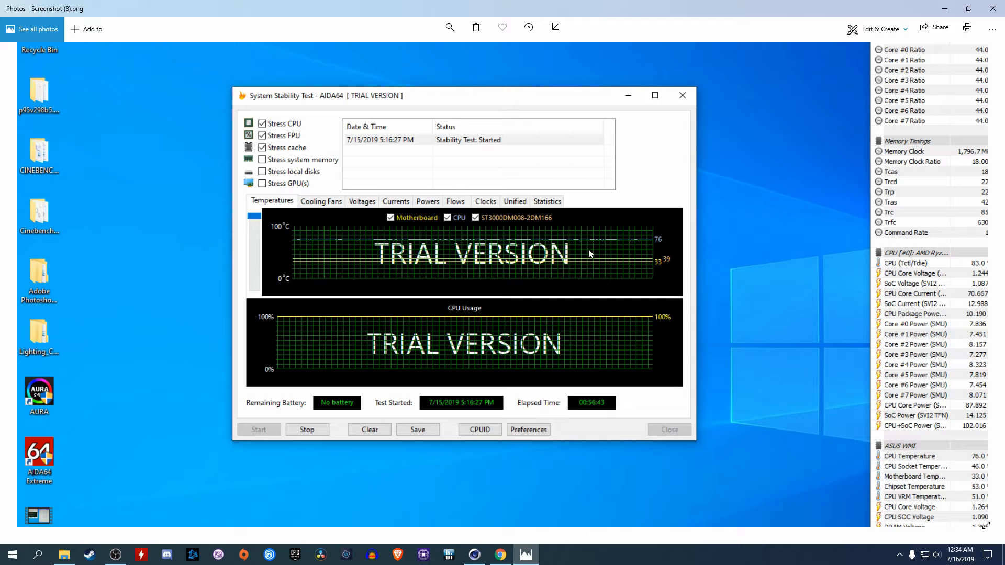
pyautogui.moveTo(609, 259)
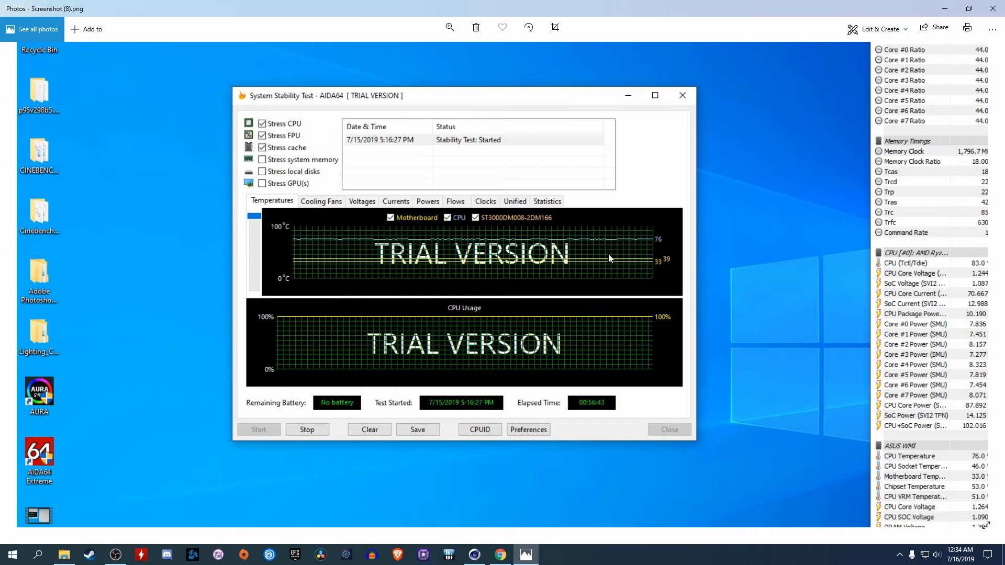
pyautogui.moveTo(661, 253)
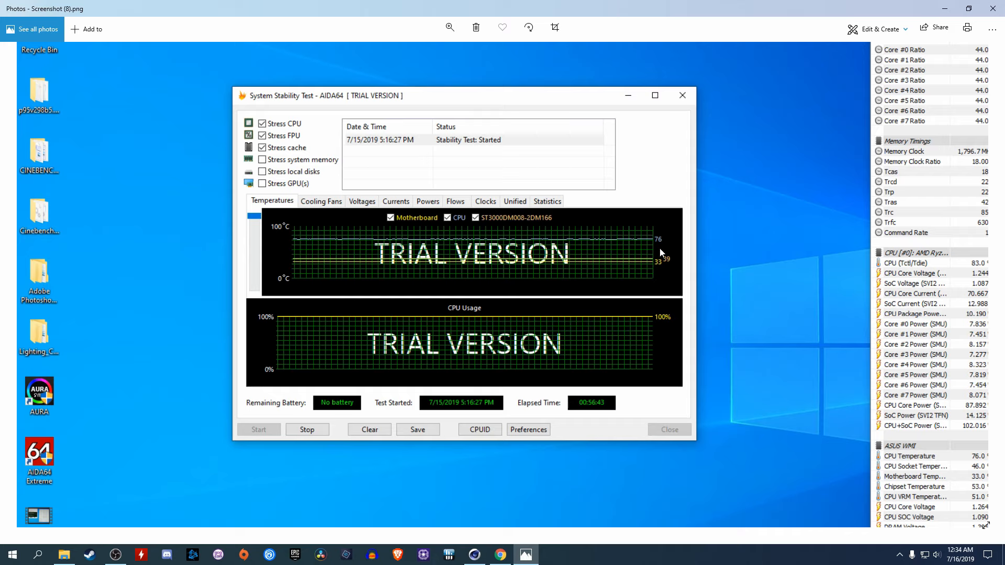
pyautogui.moveTo(653, 250)
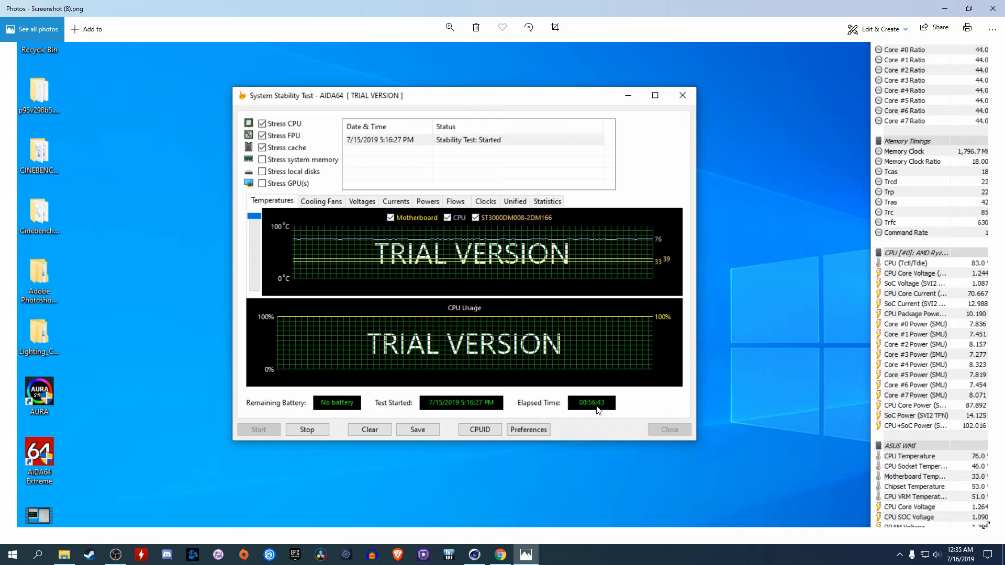
pyautogui.moveTo(349, 274)
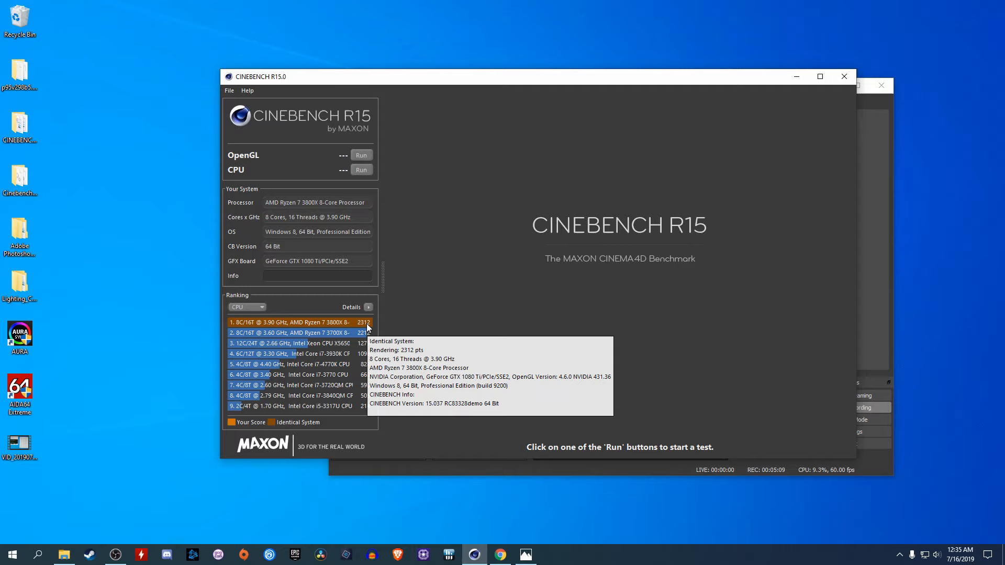
pyautogui.moveTo(374, 333)
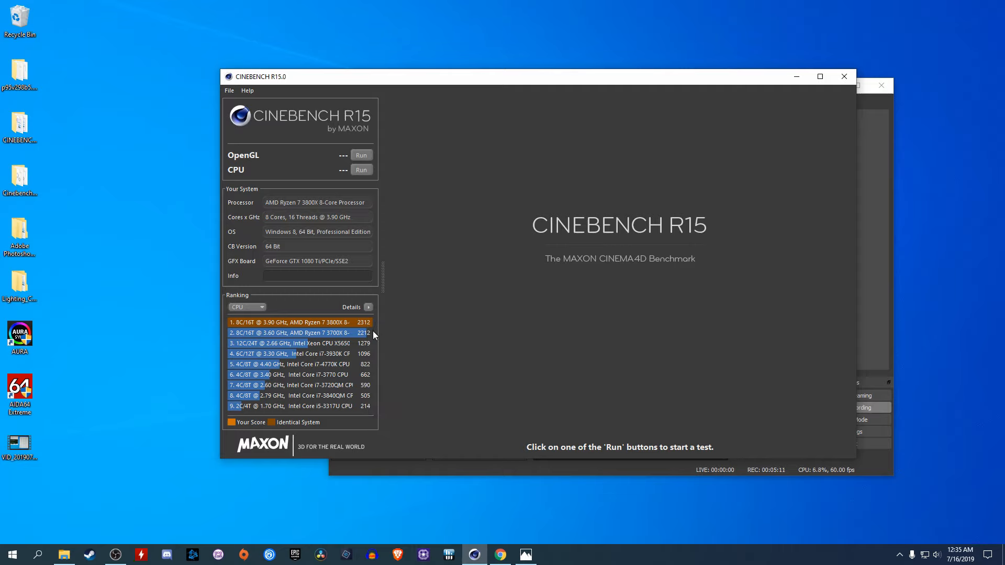
pyautogui.moveTo(334, 338)
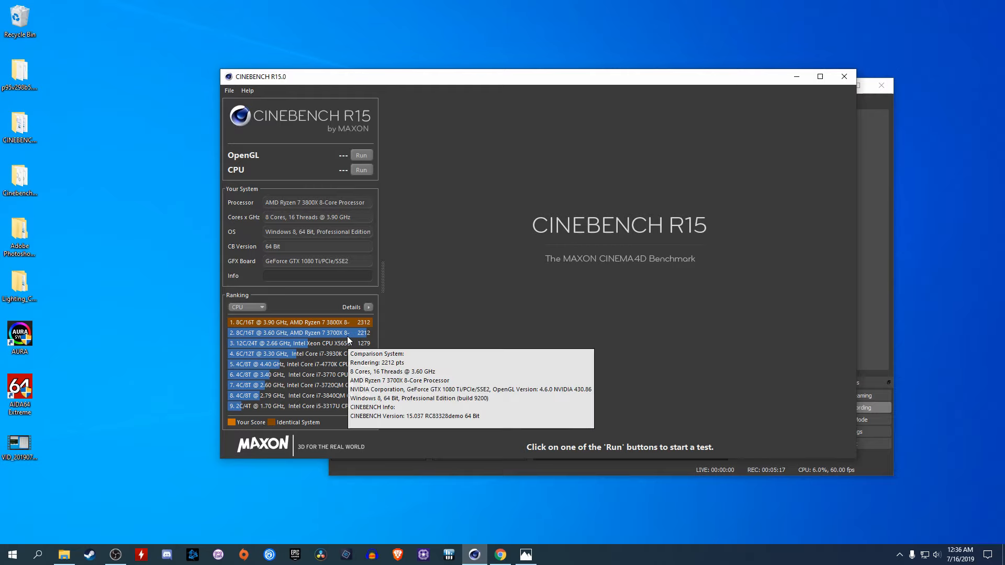
pyautogui.moveTo(372, 331)
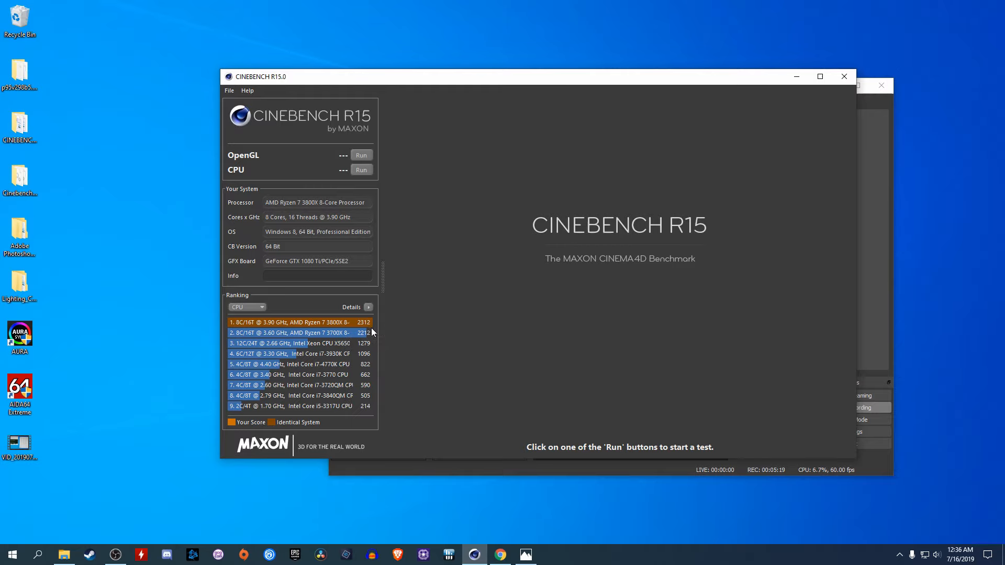